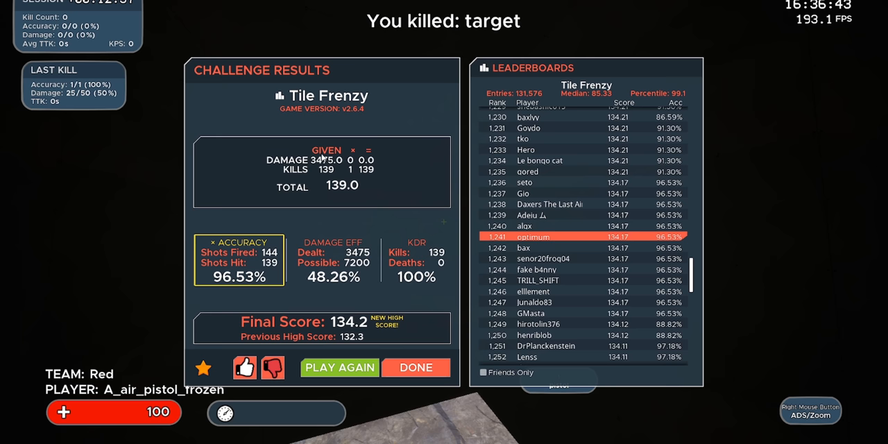
mouse_move(321, 158)
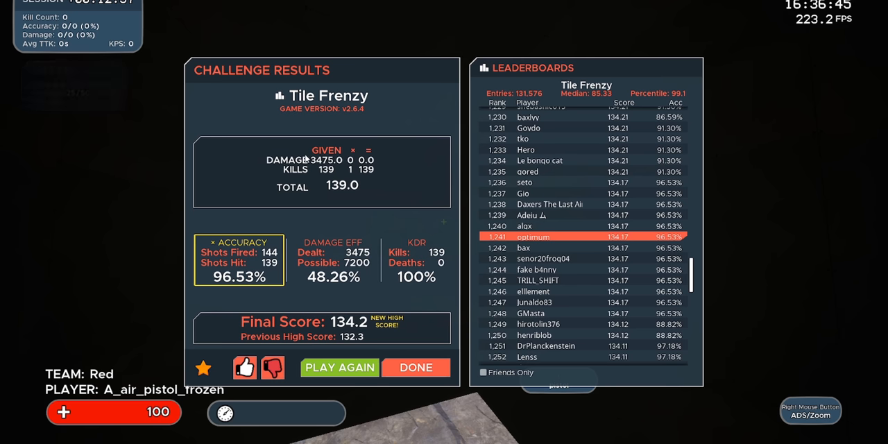
- Leave the 134.2 Tile Frenzy results screen and start tracking the red capsule target
left_click(339, 367)
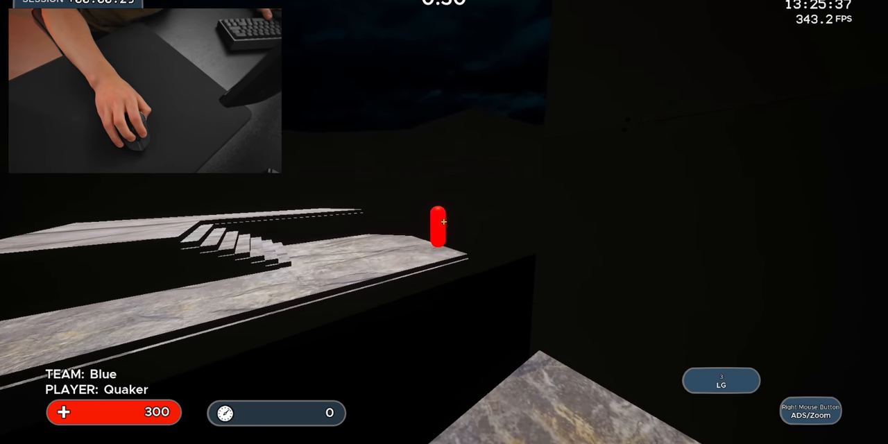